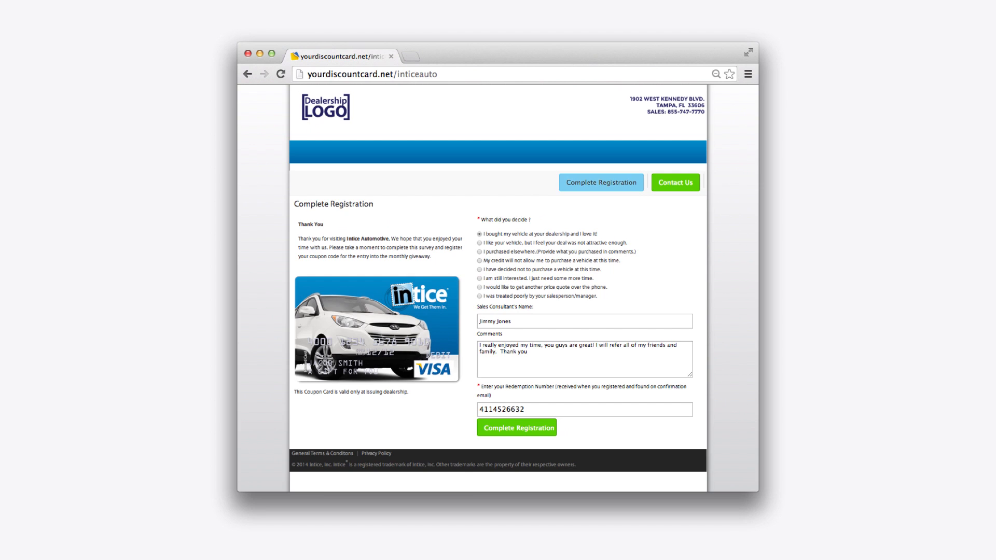
# Step: Submit John Doe's registration and open his pending review for approval
pyautogui.click(517, 427)
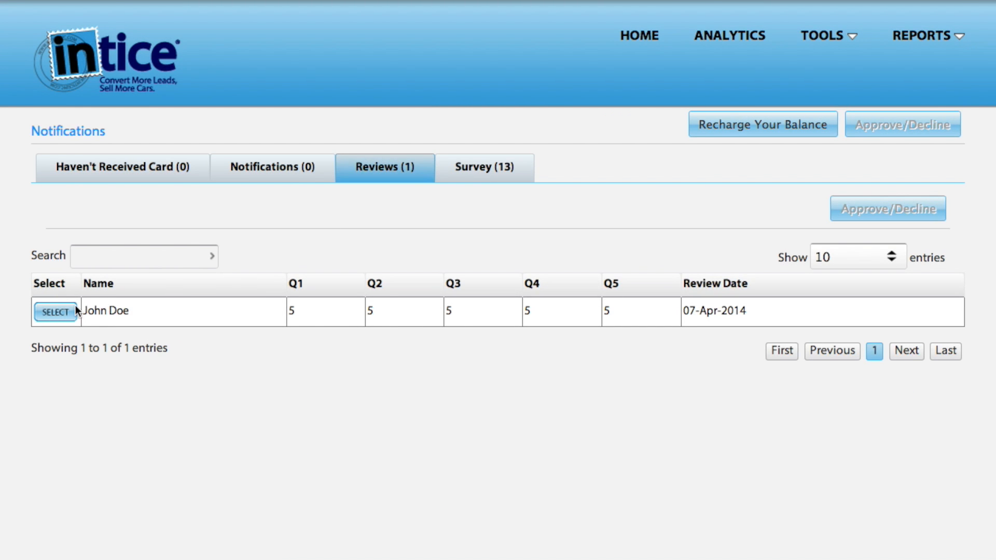
pyautogui.click(54, 312)
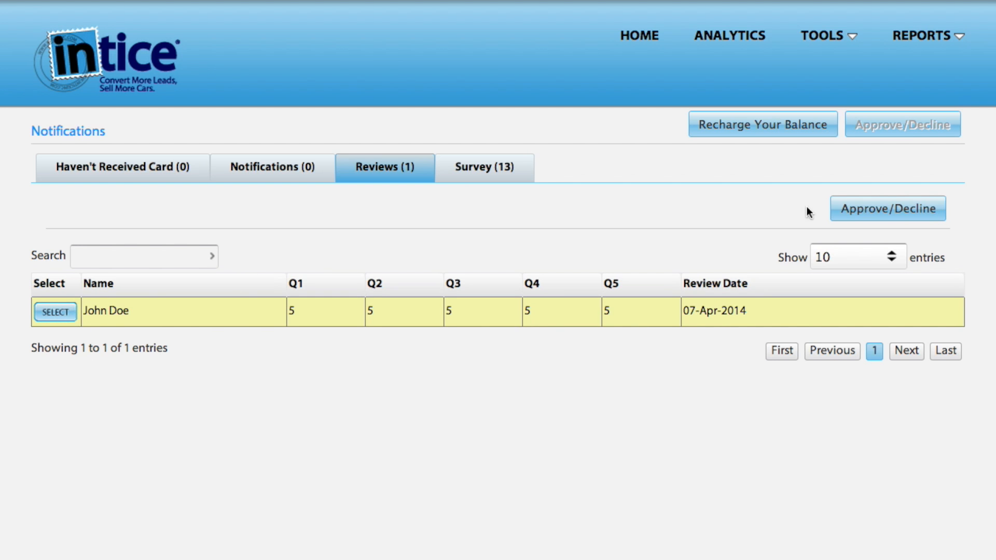
pyautogui.click(55, 311)
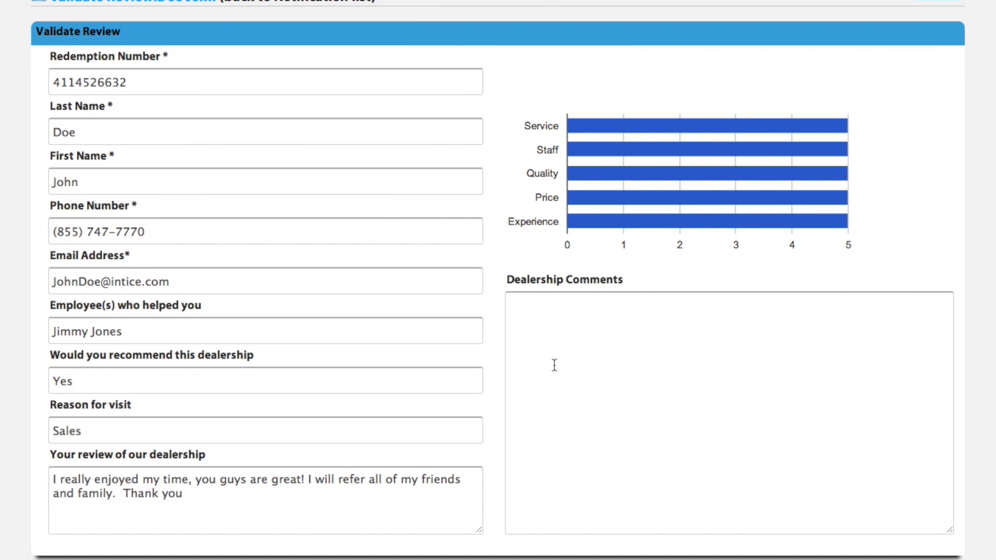
# Step: Approve the review with dealer comment 'Thank you for your business and your kind words.' and choose to post it
pyautogui.write('Thank you for your')
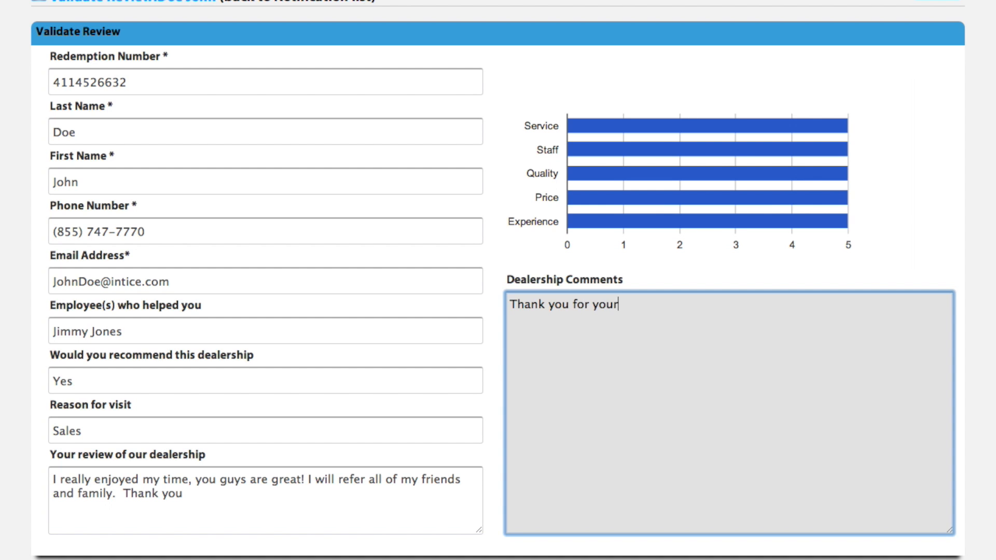
pyautogui.write('business')
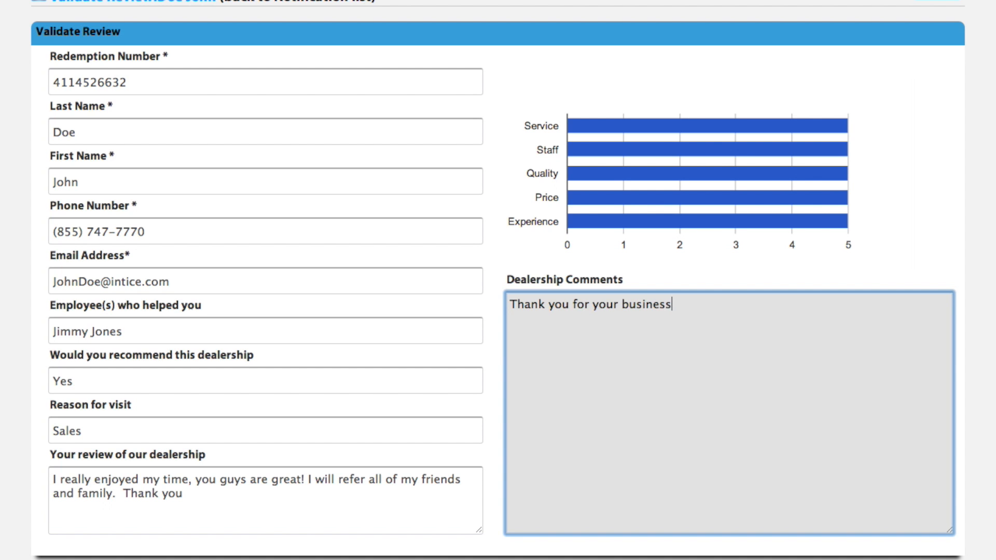
pyautogui.write('and your kind words.')
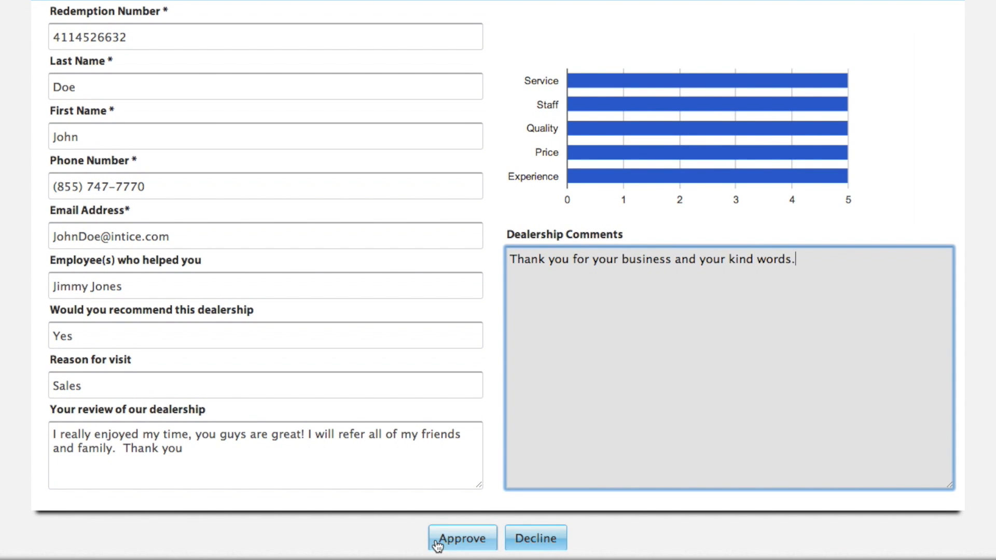
pyautogui.click(462, 538)
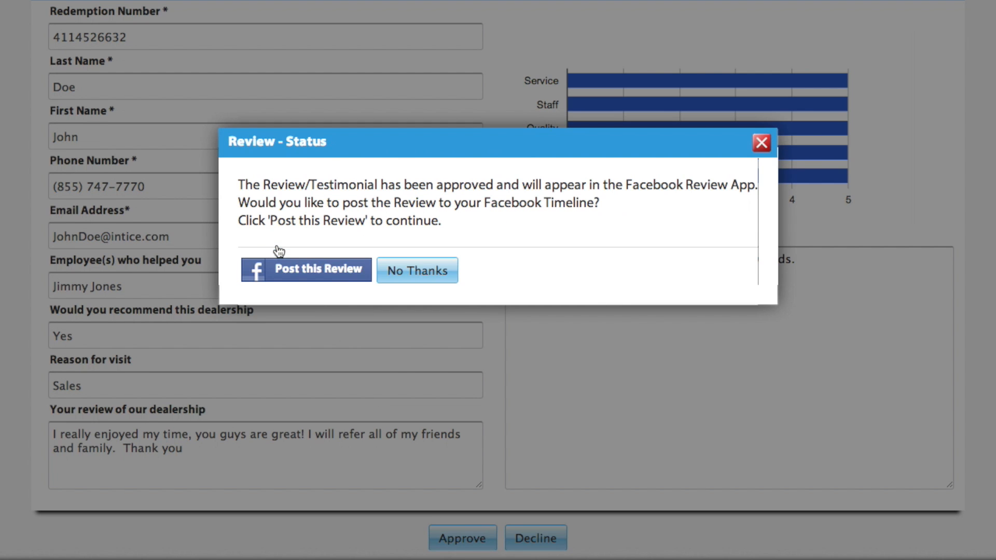
pyautogui.moveTo(290, 272)
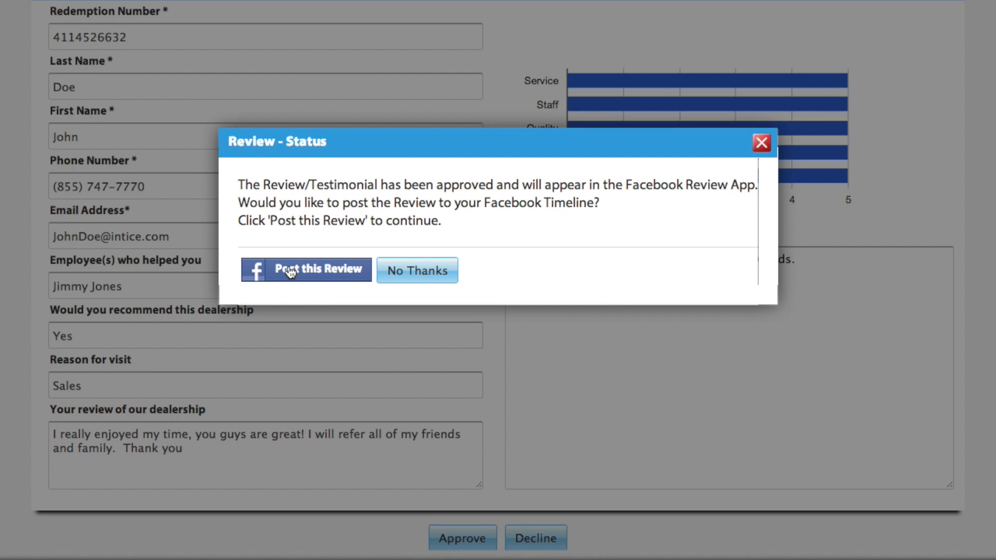
pyautogui.click(305, 270)
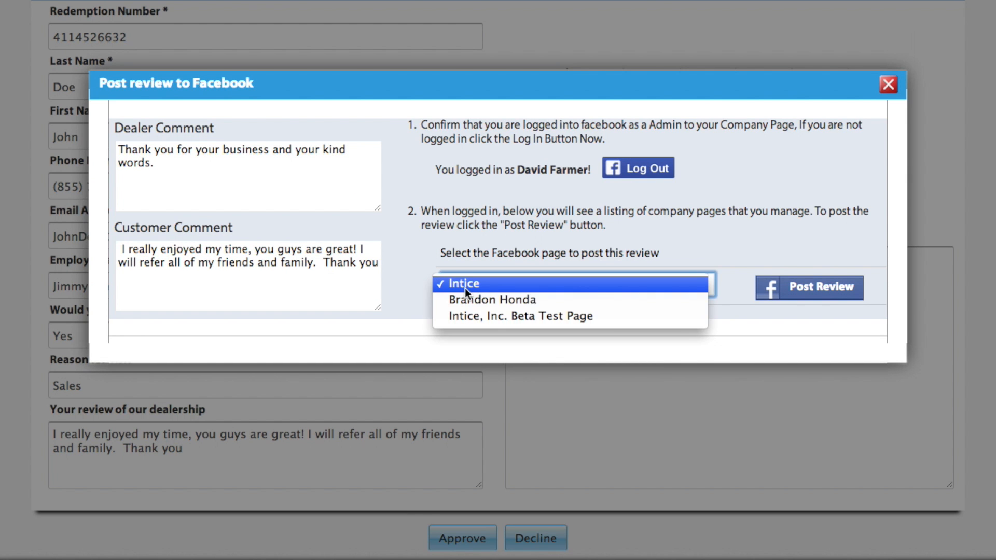
# Step: Post the review with 'We really enjoyed your visit.' to the Intice page, then open the Review Report
pyautogui.write('We really enjoyed your visit.')
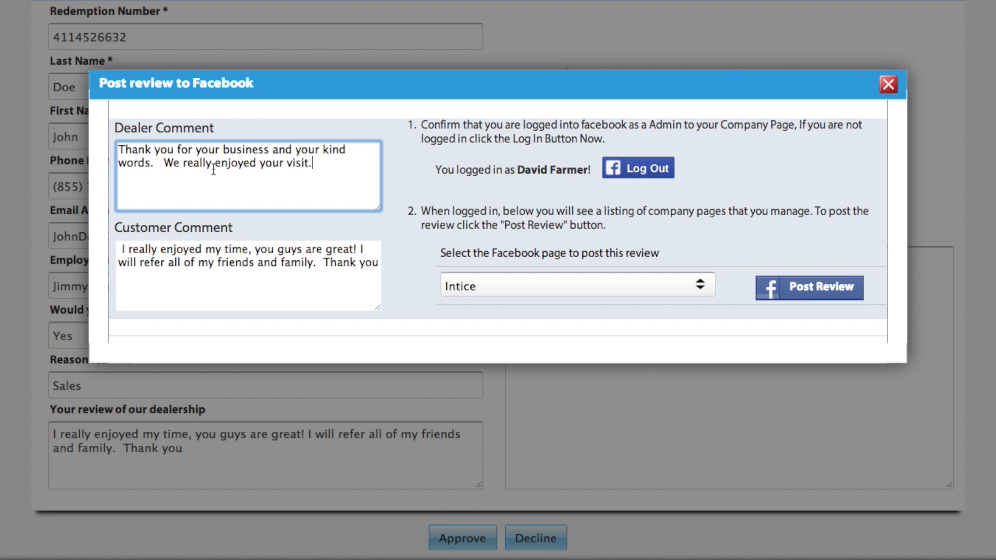
pyautogui.click(808, 287)
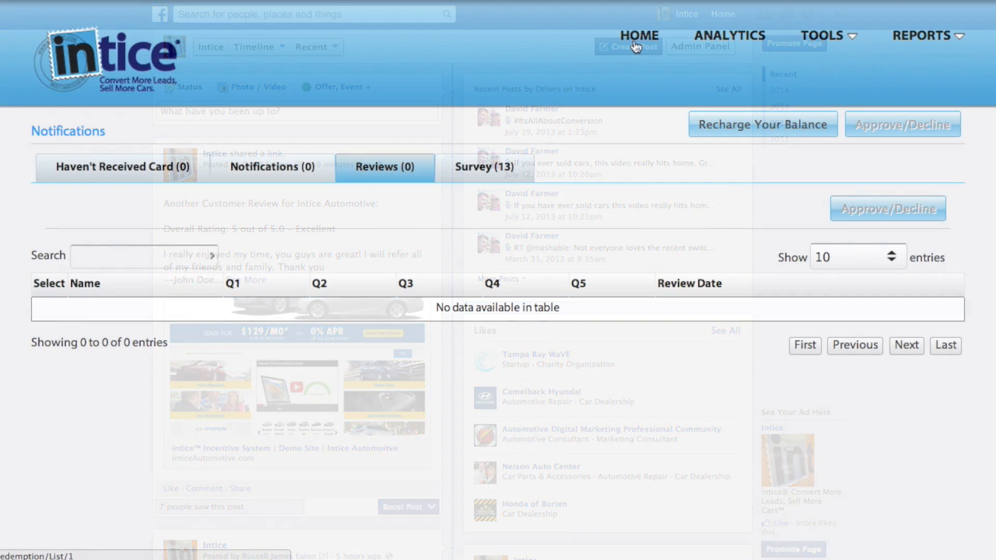
pyautogui.click(923, 36)
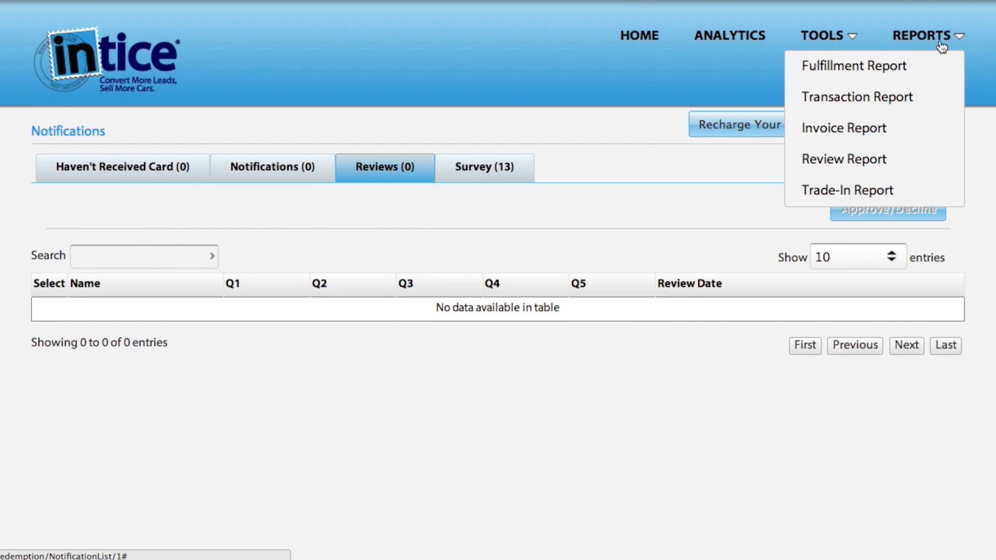
pyautogui.moveTo(843, 159)
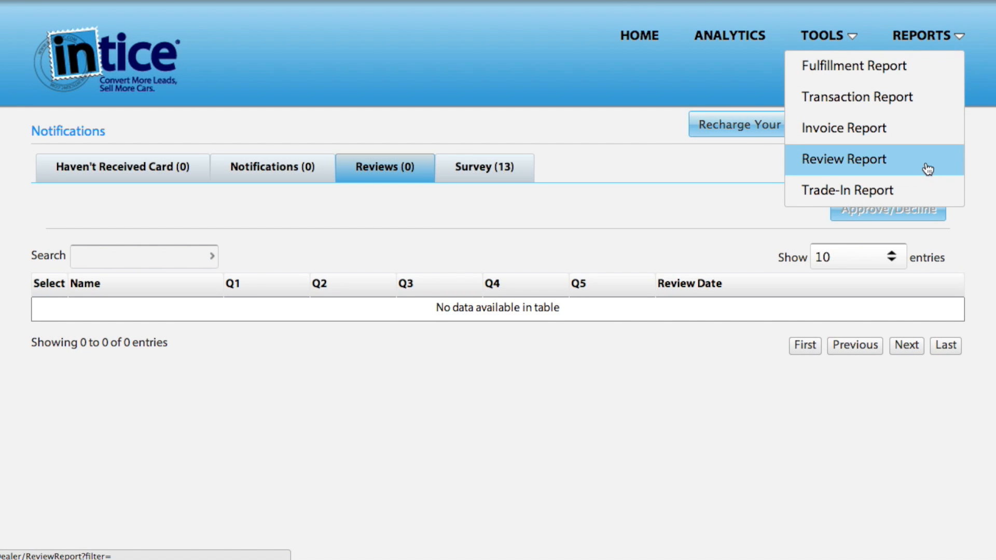
pyautogui.click(843, 159)
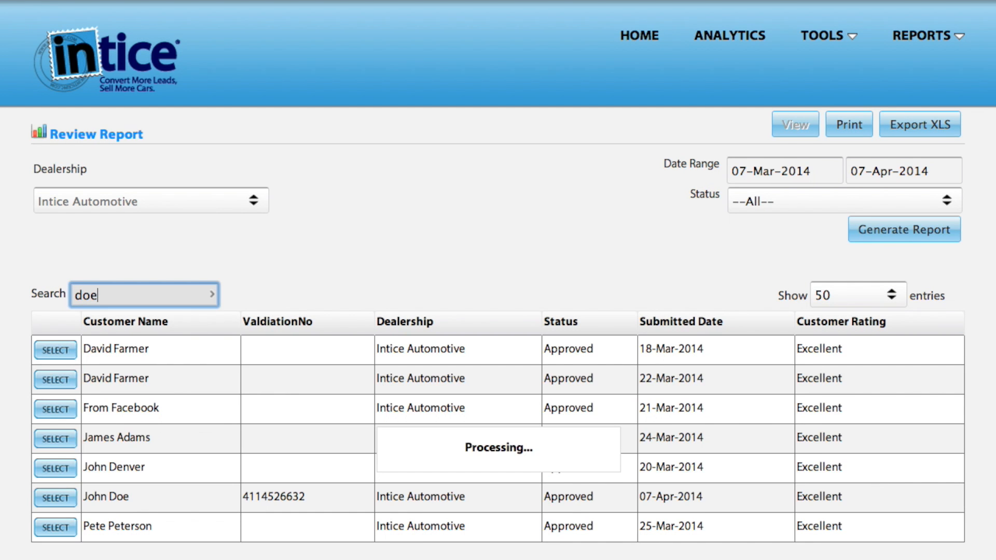